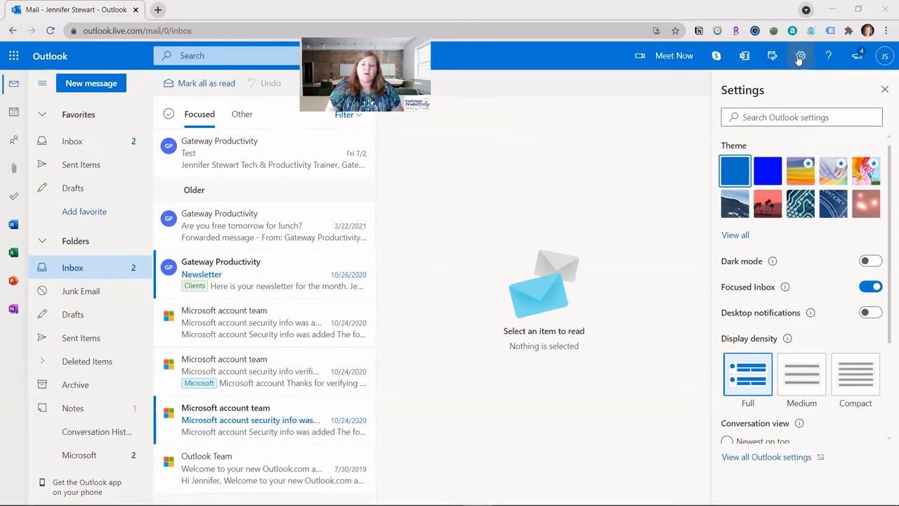
mouse_move(800, 56)
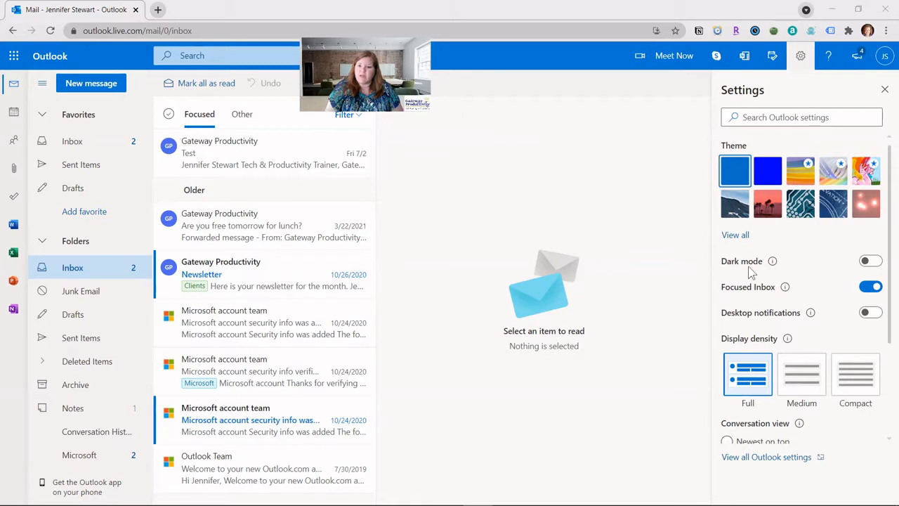
mouse_move(831, 385)
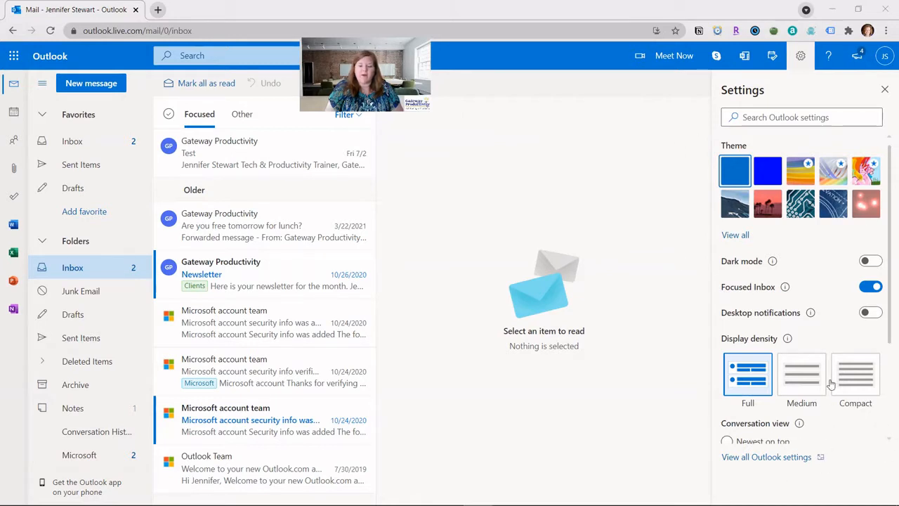
mouse_move(798, 239)
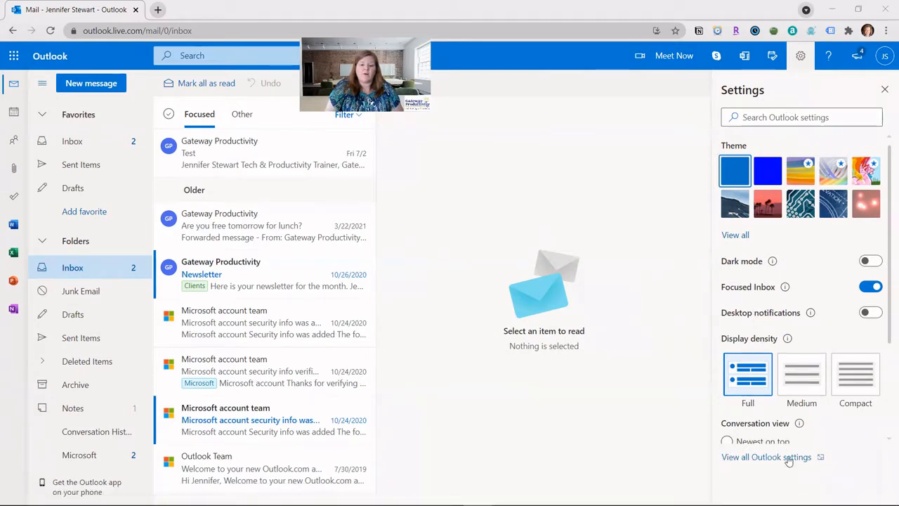
Reach Mail > Automatic replies in the full Outlook settings, replies still off
left_click(766, 456)
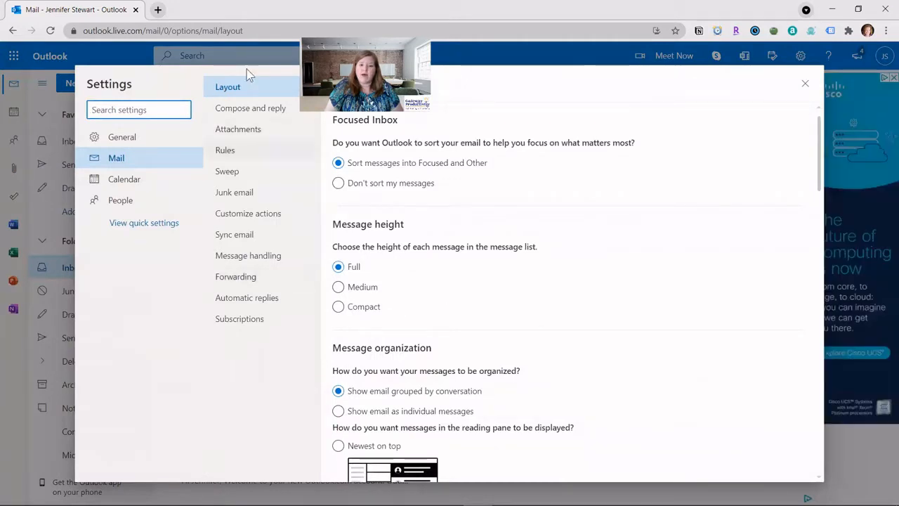
mouse_move(255, 308)
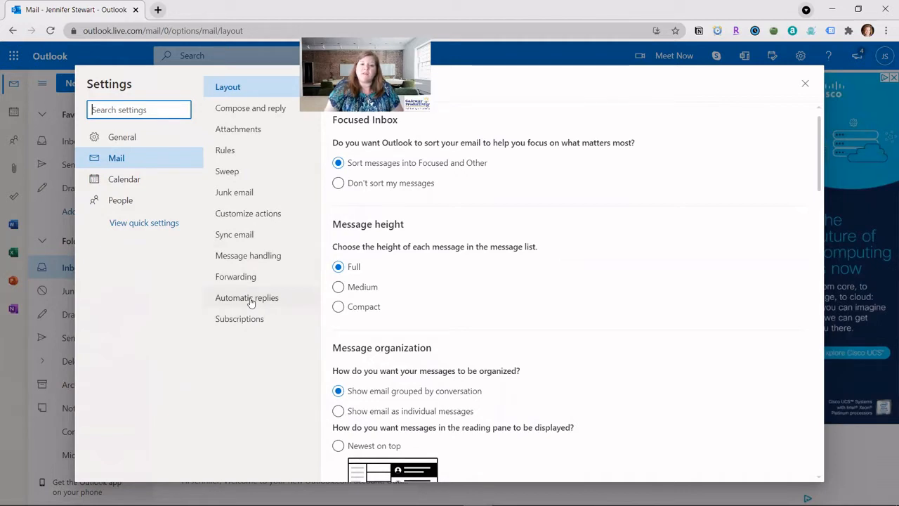
left_click(247, 298)
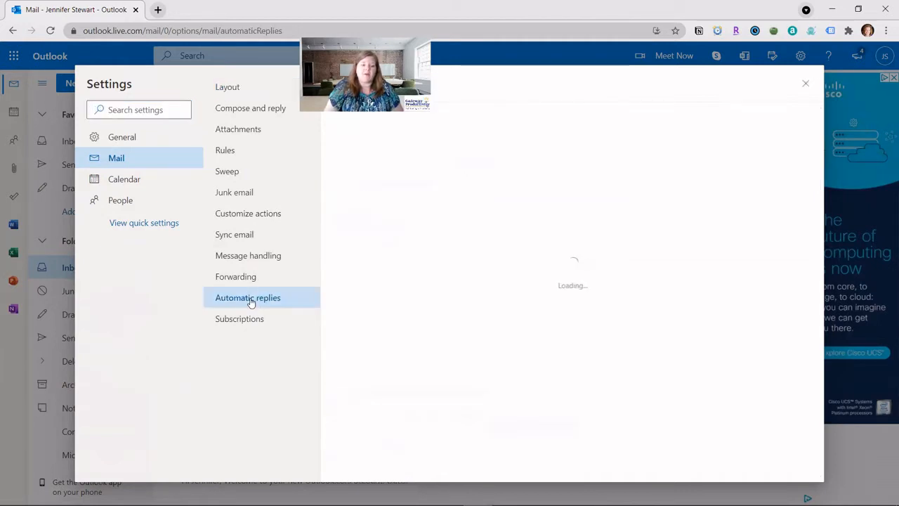
left_click(247, 298)
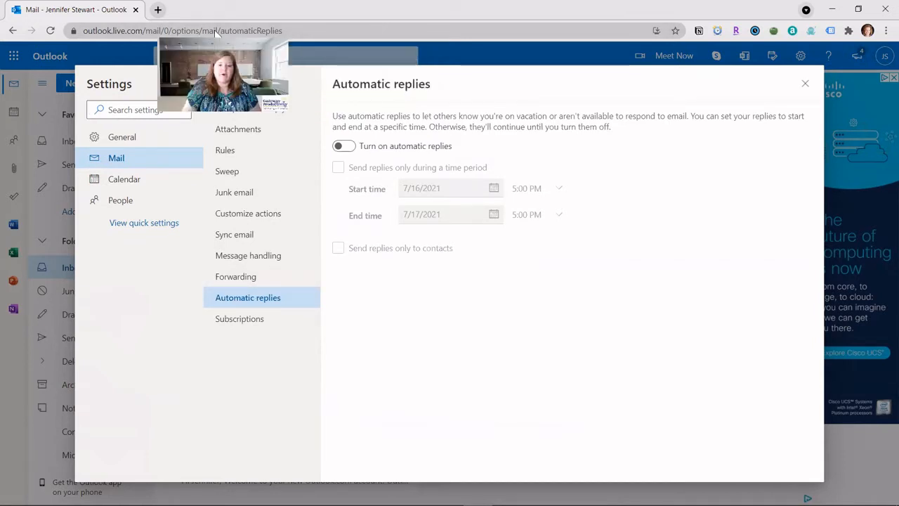
mouse_move(483, 106)
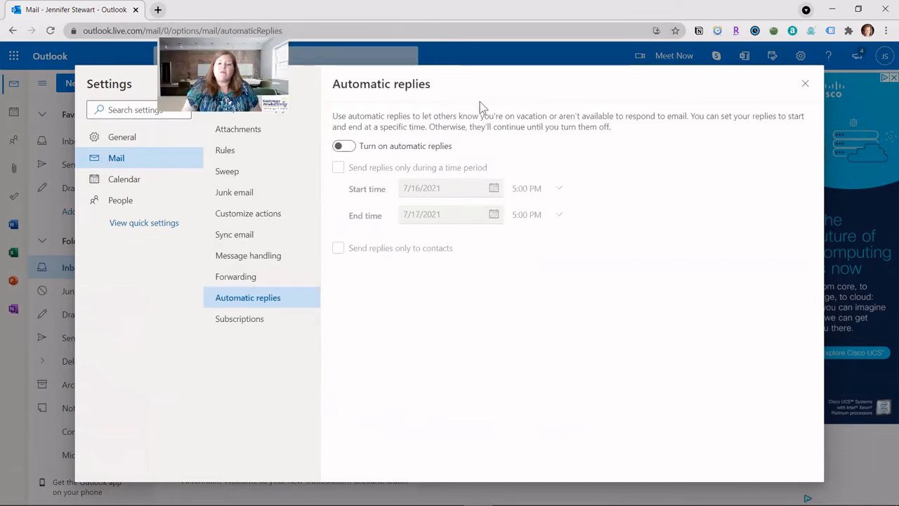
mouse_move(497, 147)
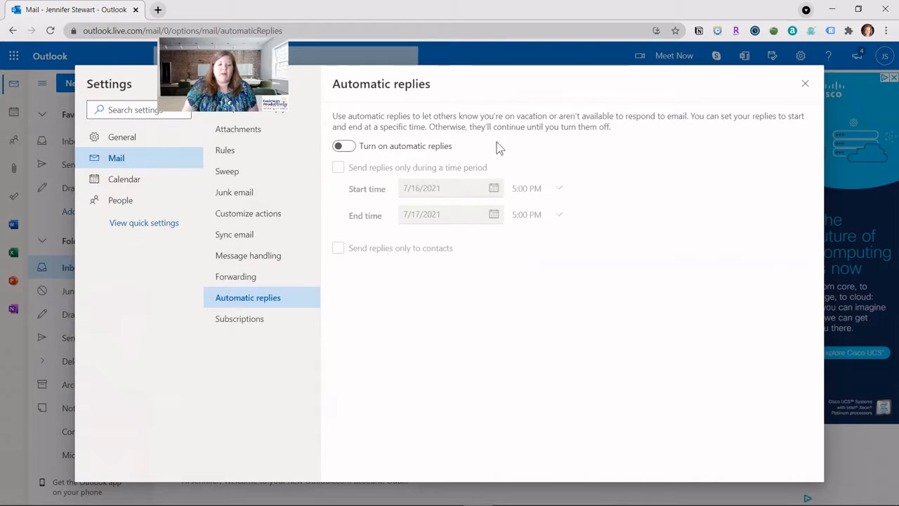
left_click(343, 146)
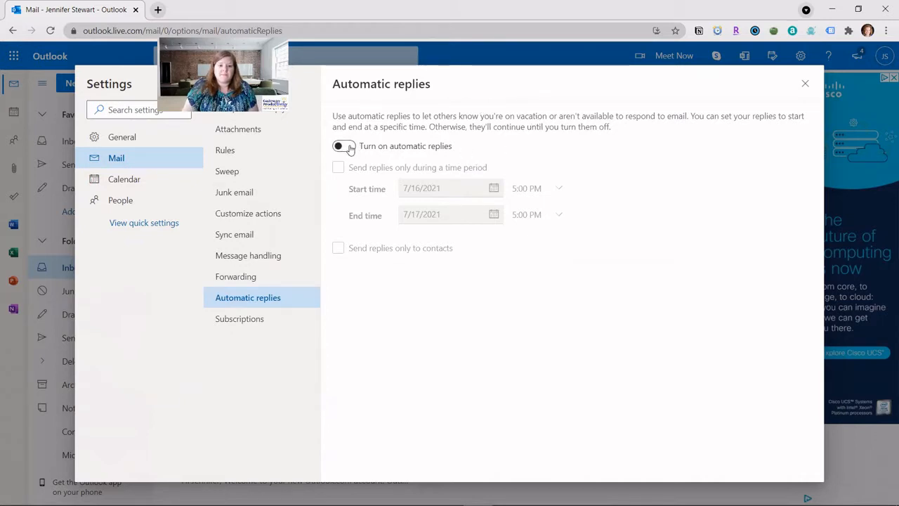
left_click(342, 144)
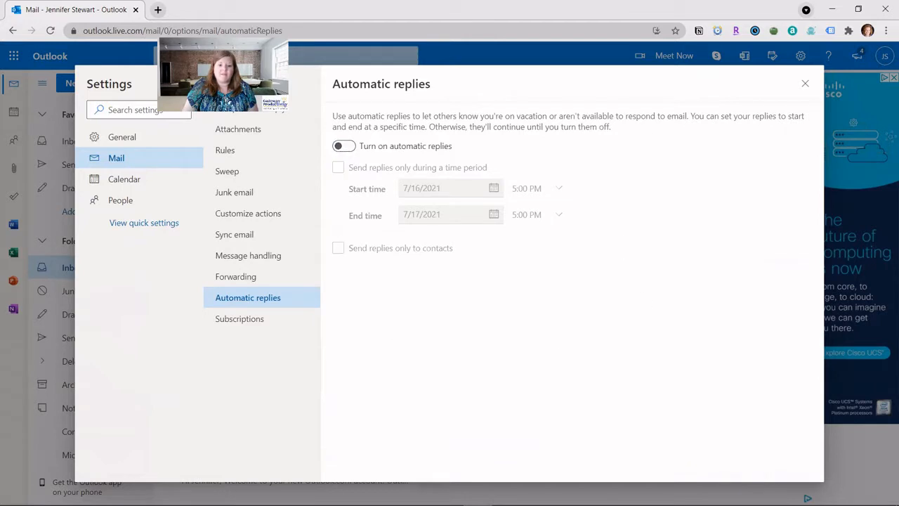
mouse_move(361, 151)
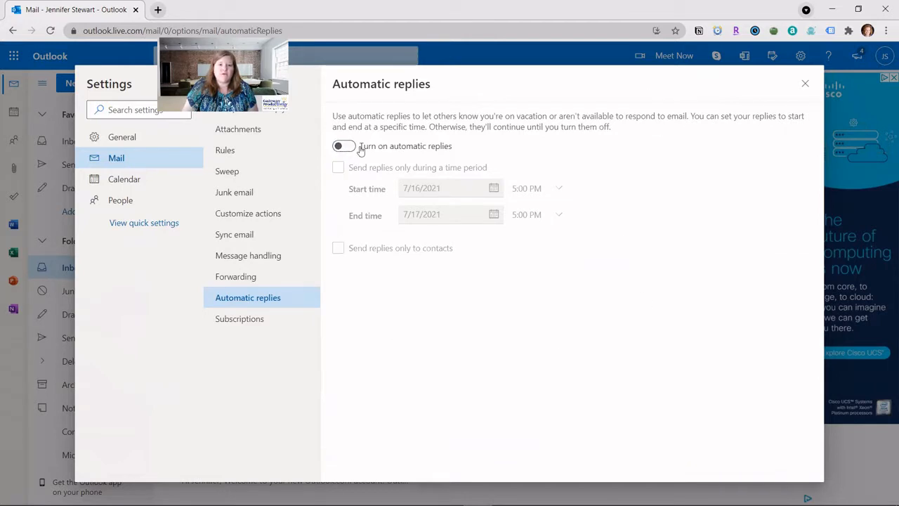
Switch on automatic replies, revealing the earlier out-of-office message
left_click(343, 145)
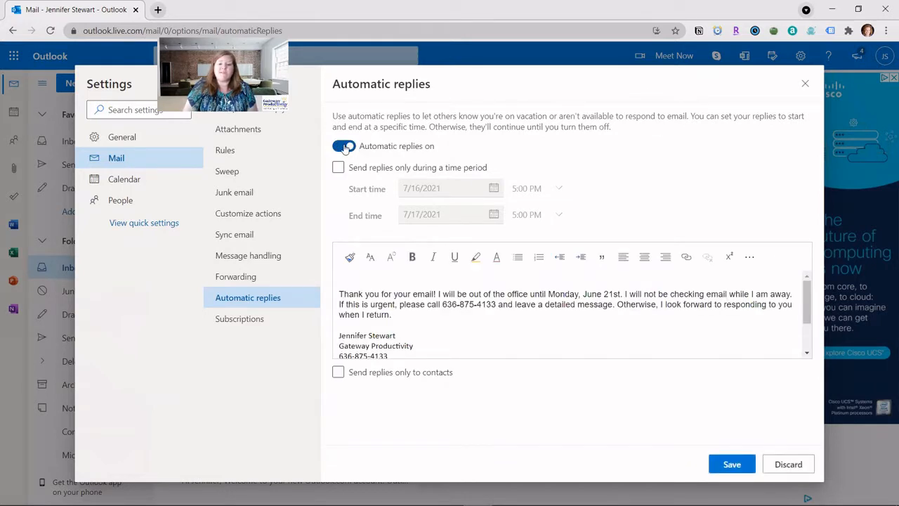
left_click(344, 144)
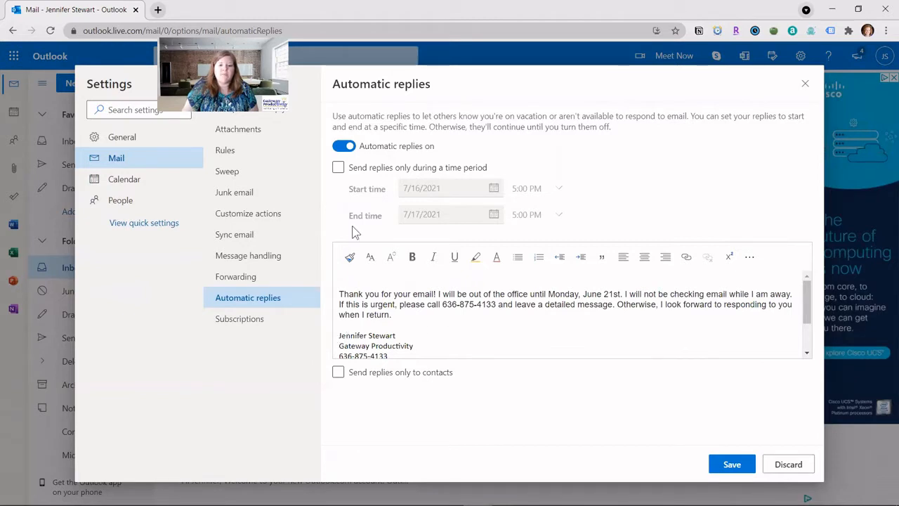
mouse_move(414, 179)
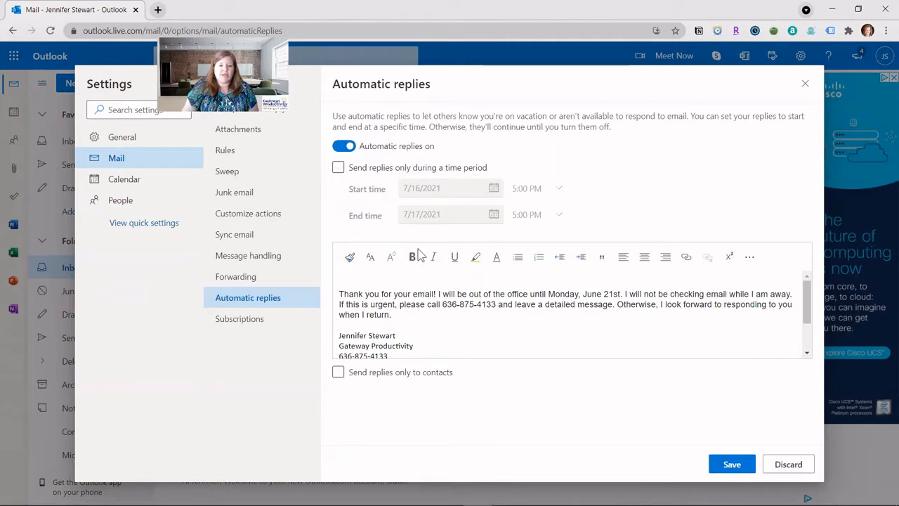
left_click(337, 167)
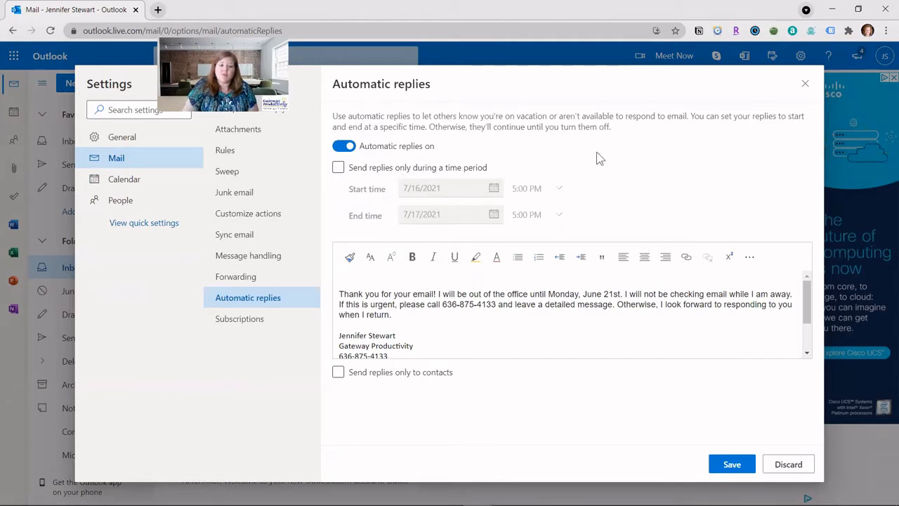
mouse_move(595, 140)
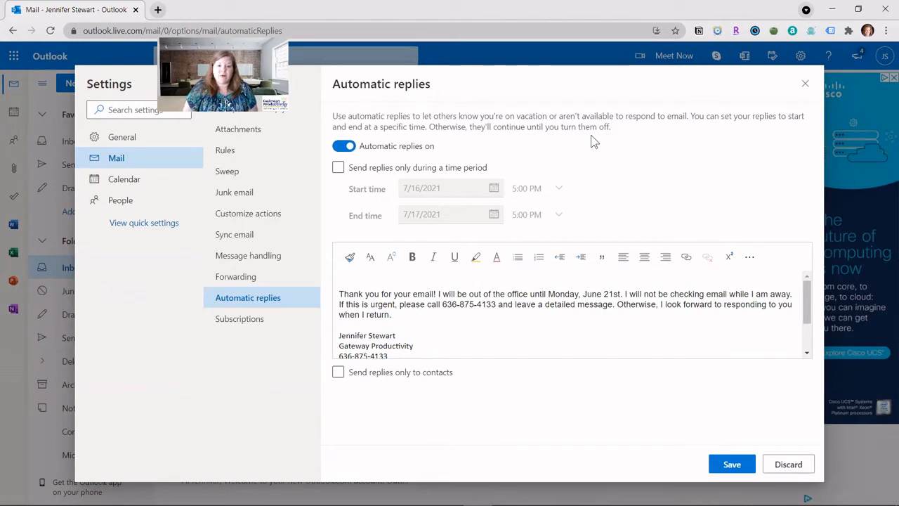
mouse_move(488, 157)
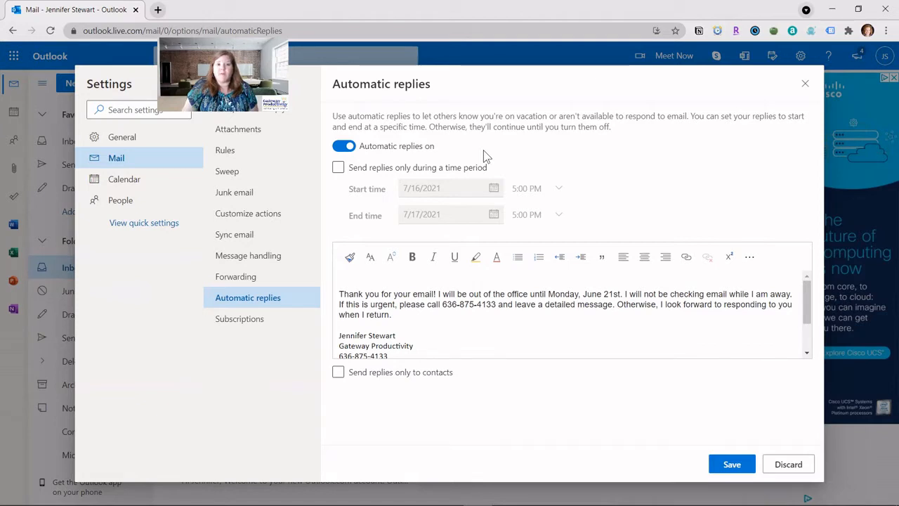
Enable 'Send replies only during a time period' for 7/16/2021 to 7/17/2021 5:00 PM
left_click(337, 167)
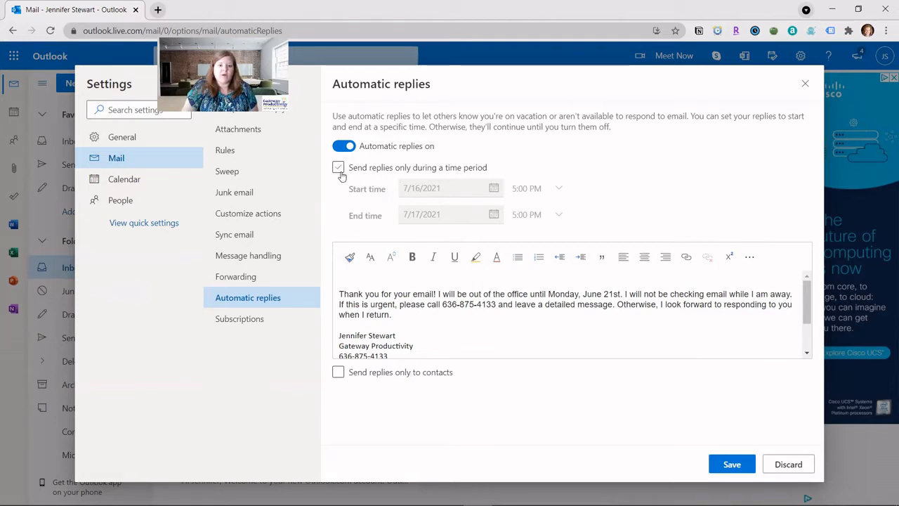
left_click(338, 167)
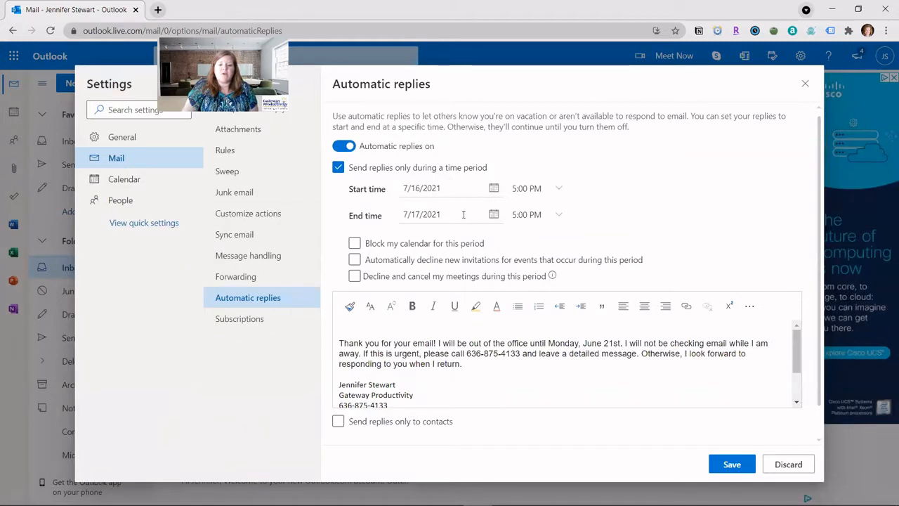
mouse_move(442, 171)
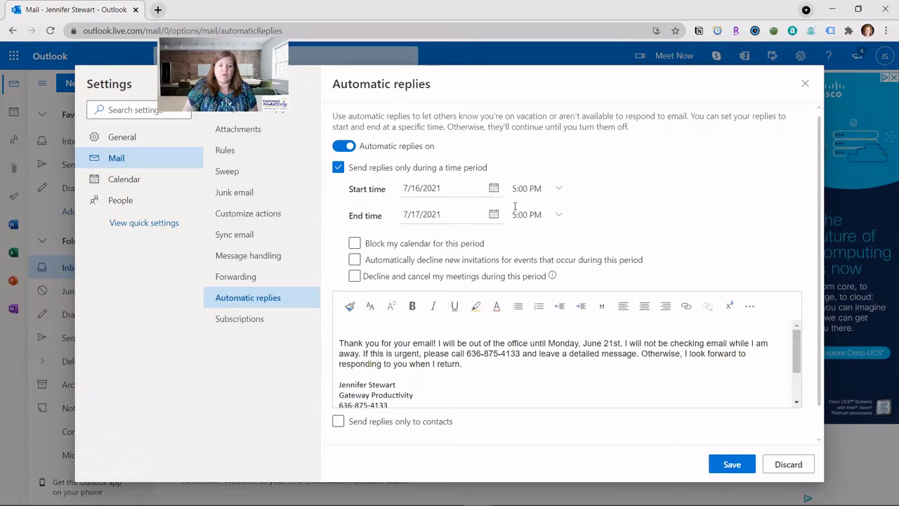
left_click(494, 213)
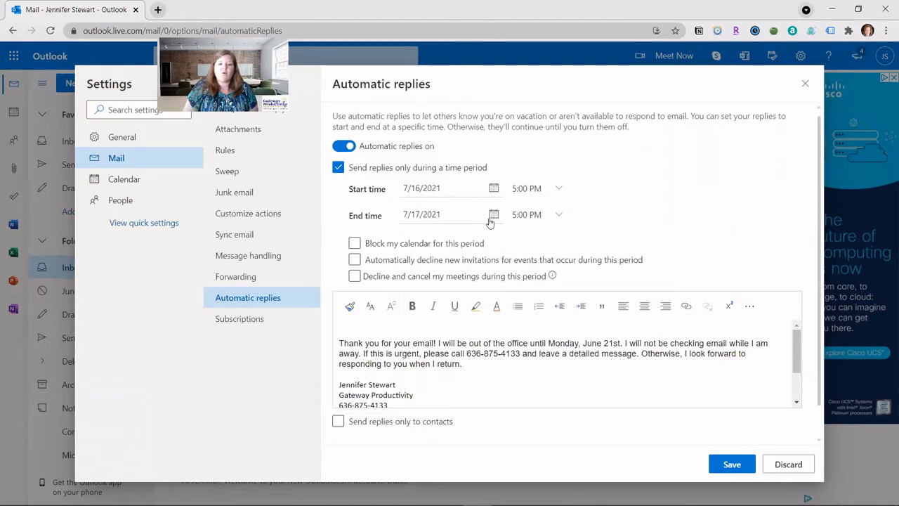
left_click(494, 213)
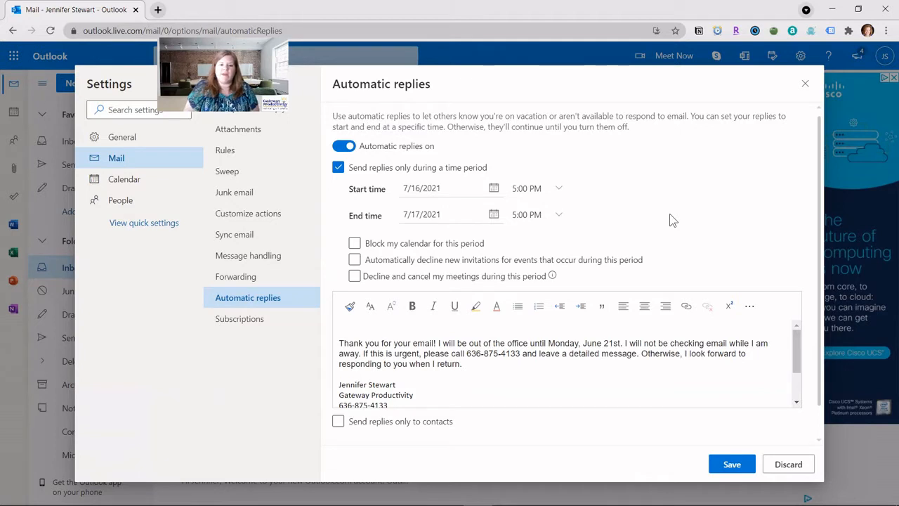
left_click(354, 259)
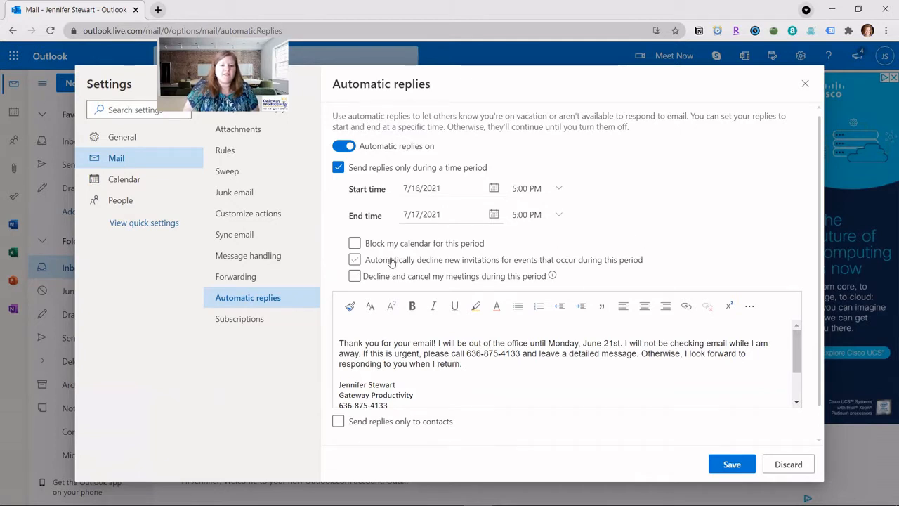
left_click(354, 242)
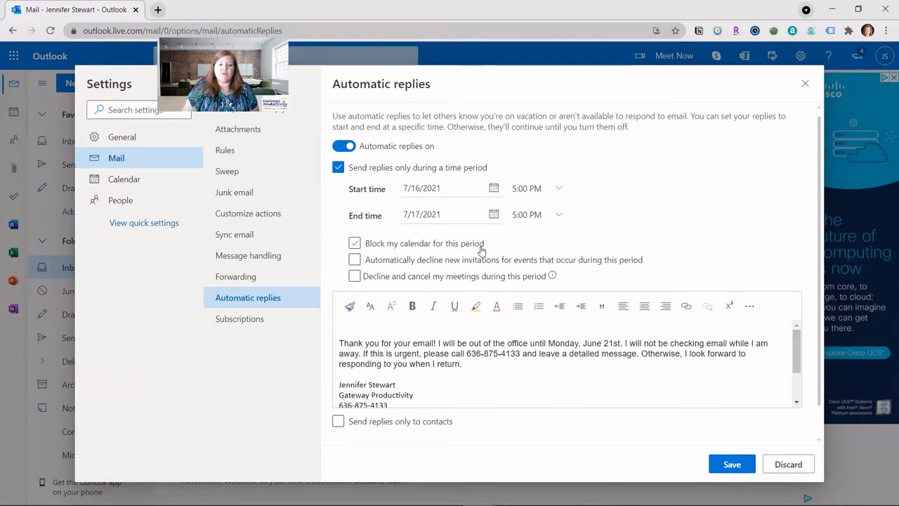
left_click(354, 259)
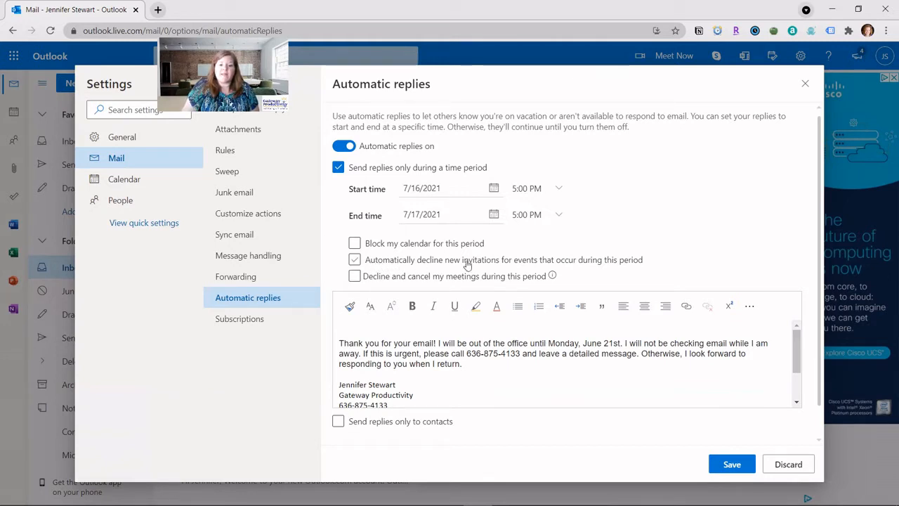
mouse_move(629, 260)
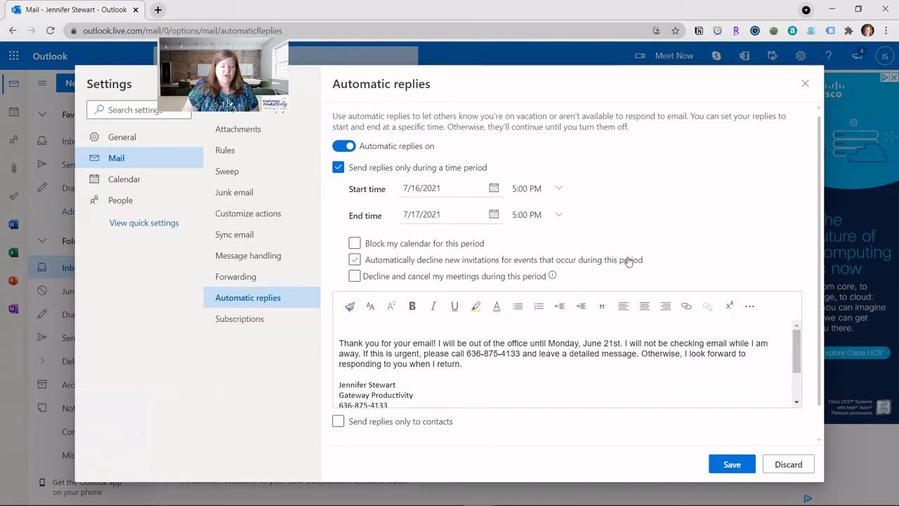
left_click(354, 276)
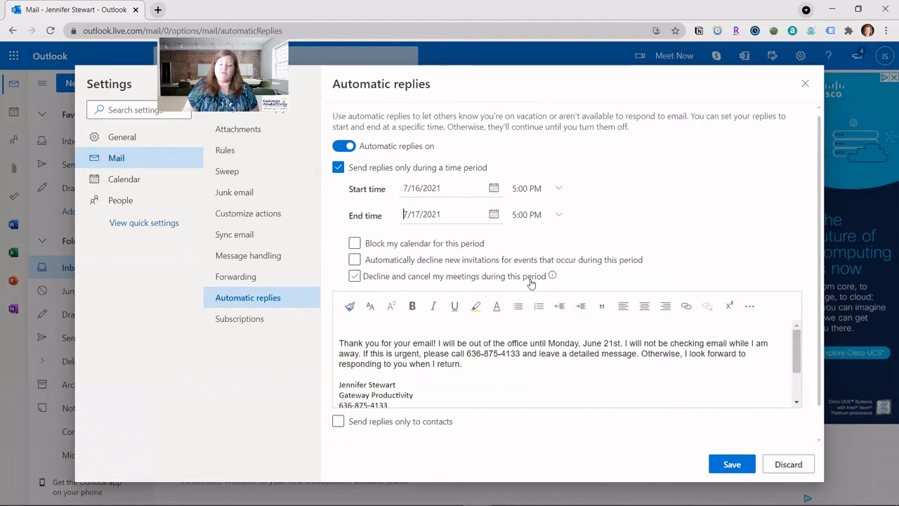
left_click(354, 275)
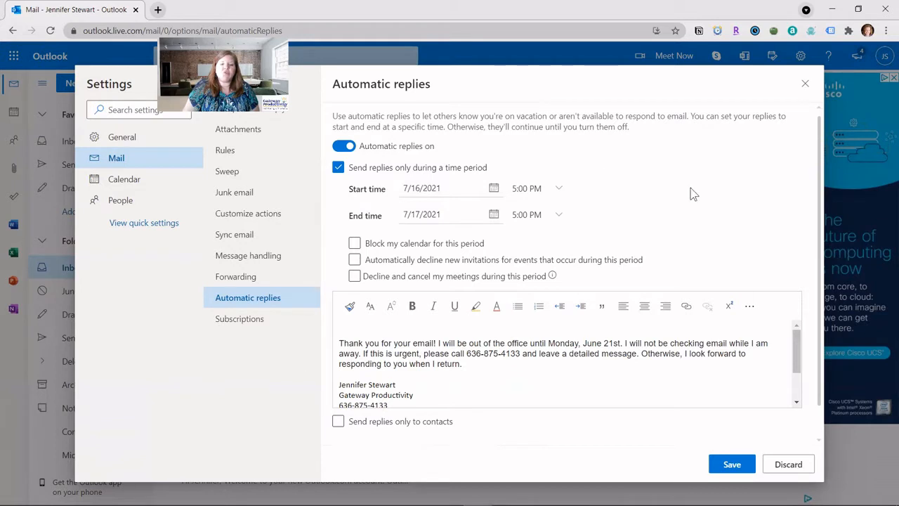
mouse_move(712, 219)
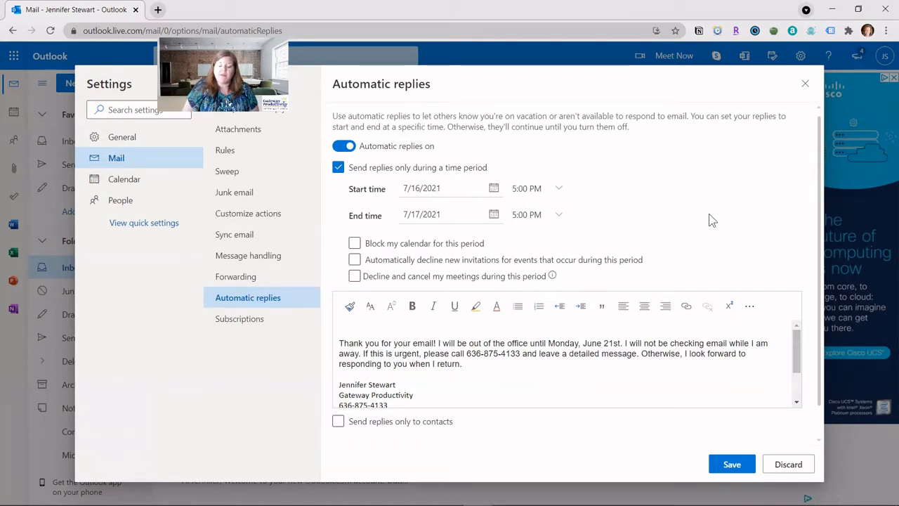
Change the message's return date to Monday, July 17th and drop the typed signature lines
left_click(408, 213)
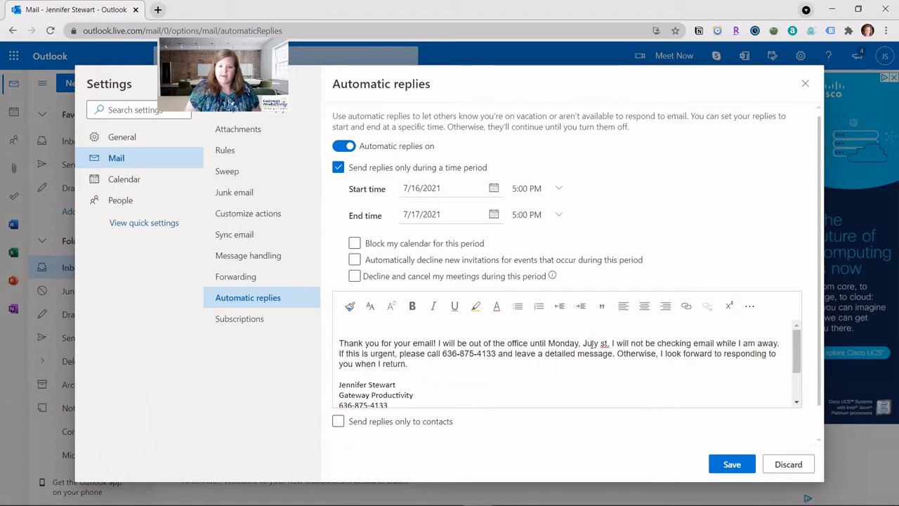
type("1")
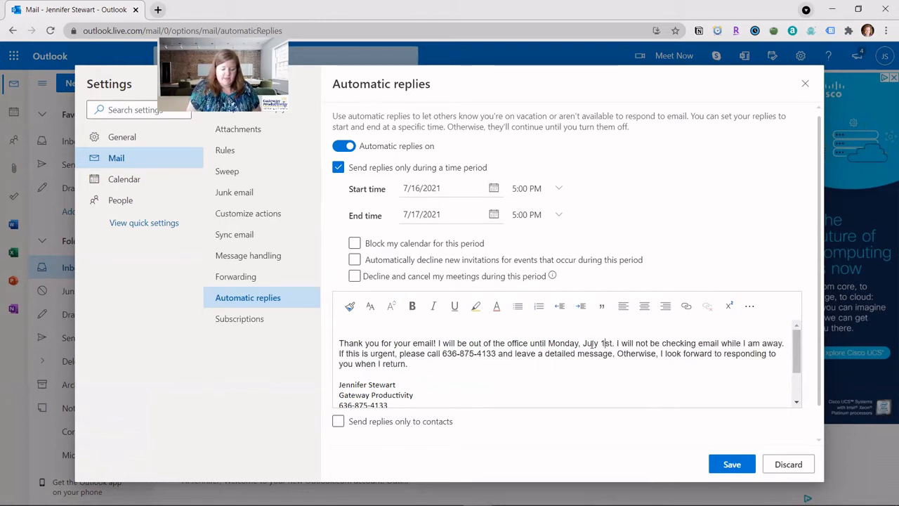
type("17th")
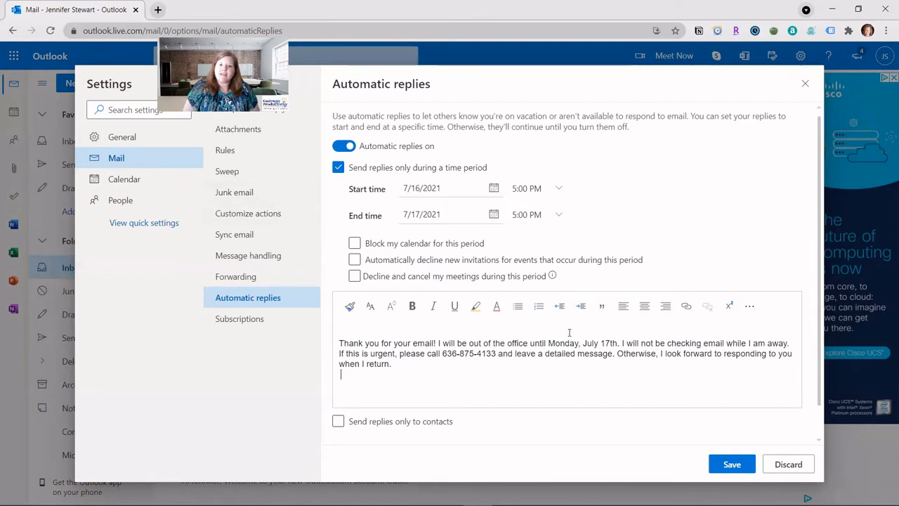
mouse_move(641, 466)
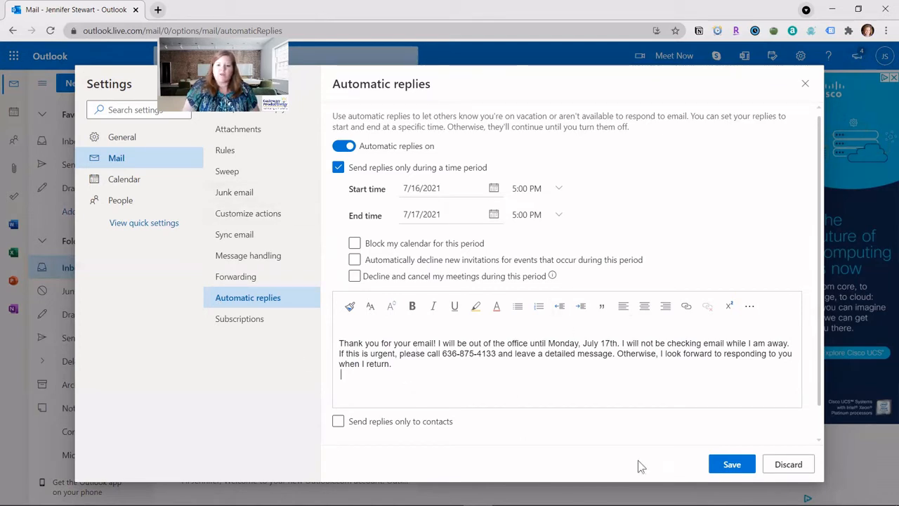
Save the automatic replies so they are confirmed as turned on
left_click(732, 464)
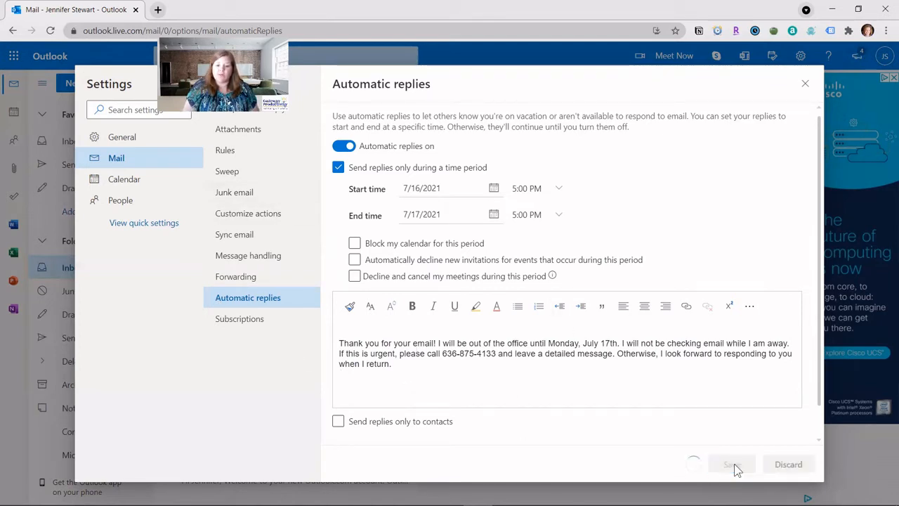
left_click(730, 464)
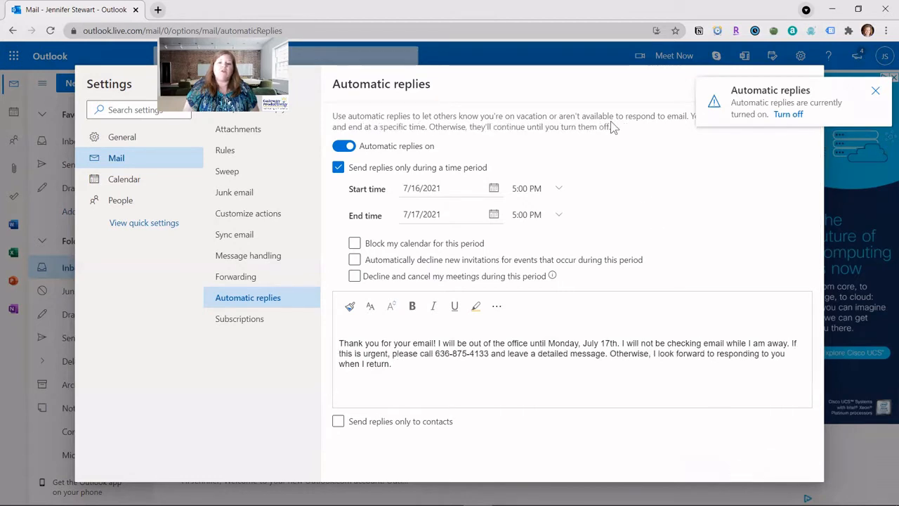
mouse_move(750, 107)
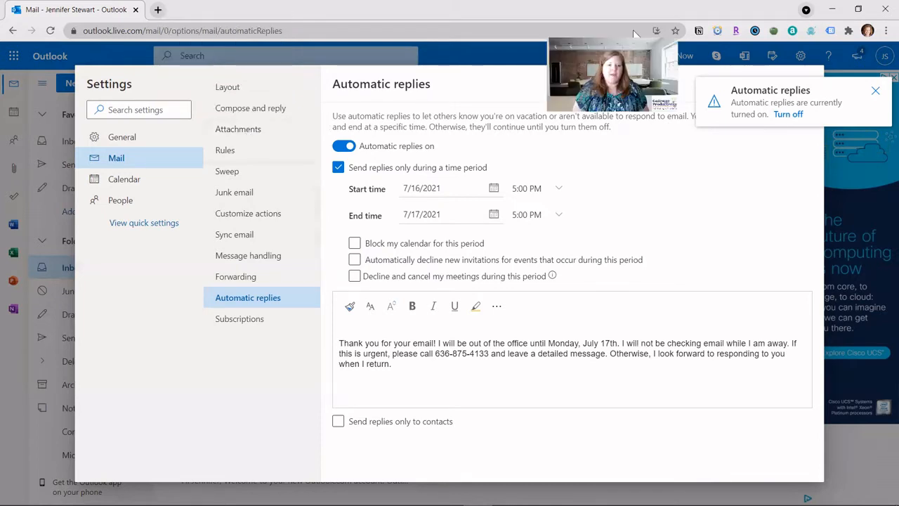
Go to Compose and reply settings and copy the full email signature
left_click(250, 107)
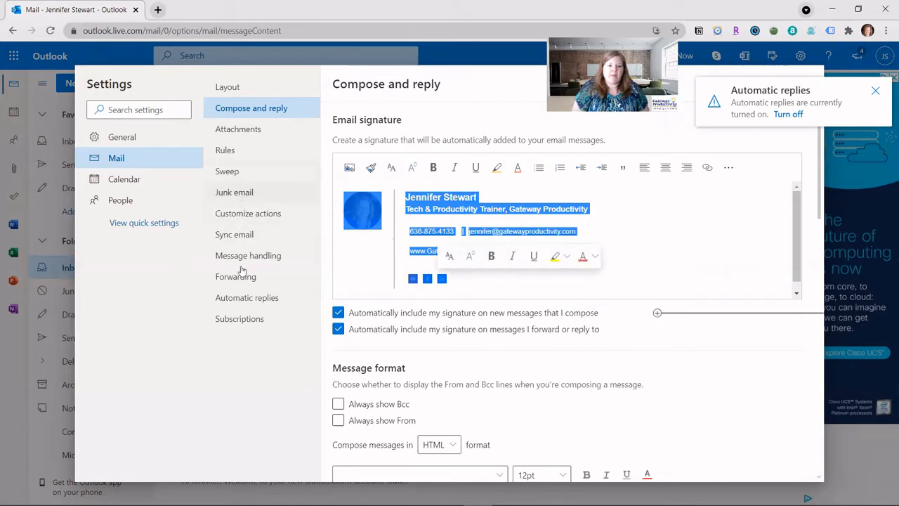
Paste the signature with photo under the reply message and dismiss the notice banner
left_click(247, 298)
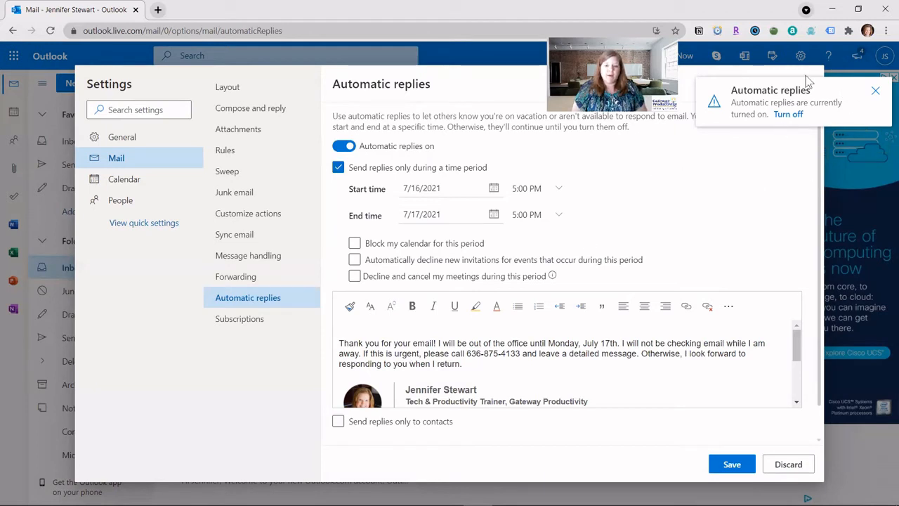
mouse_move(783, 112)
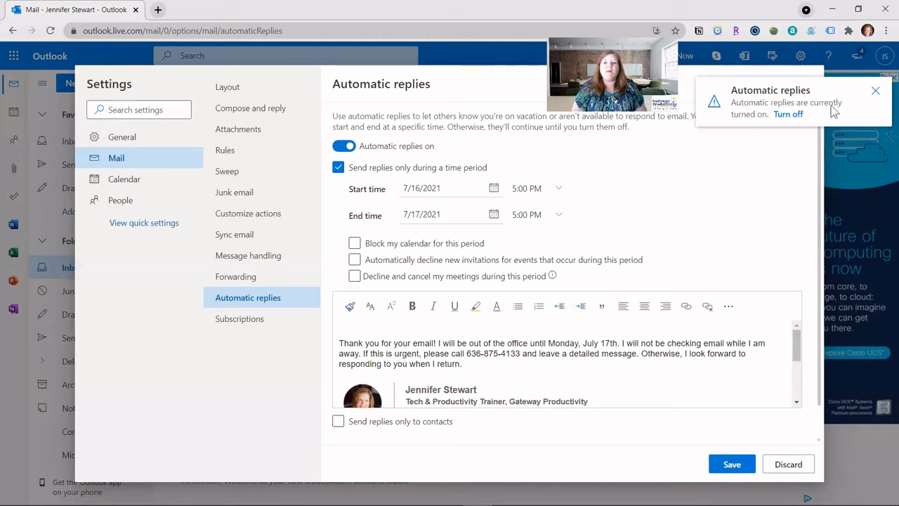
left_click(875, 90)
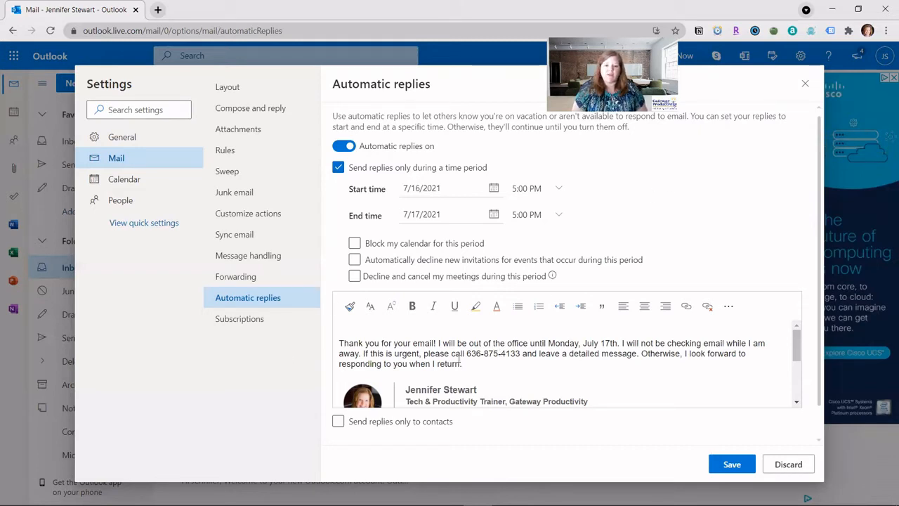
mouse_move(449, 314)
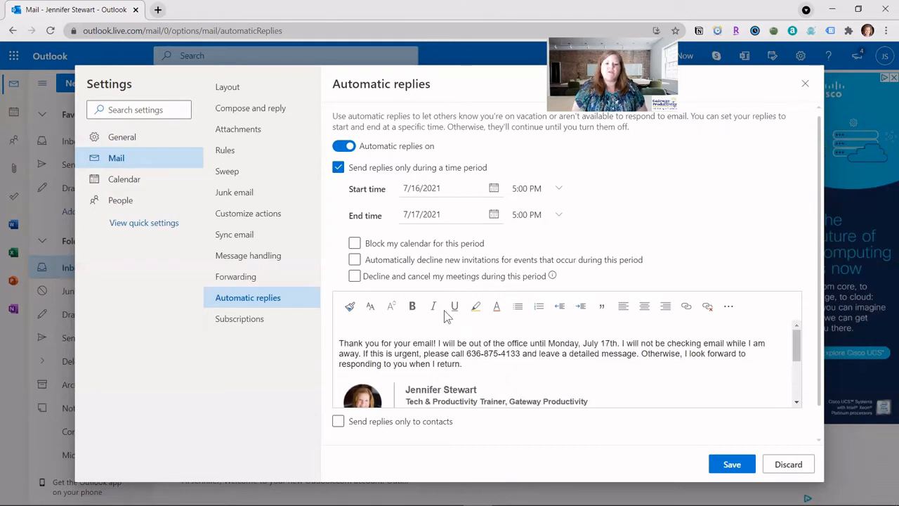
mouse_move(823, 288)
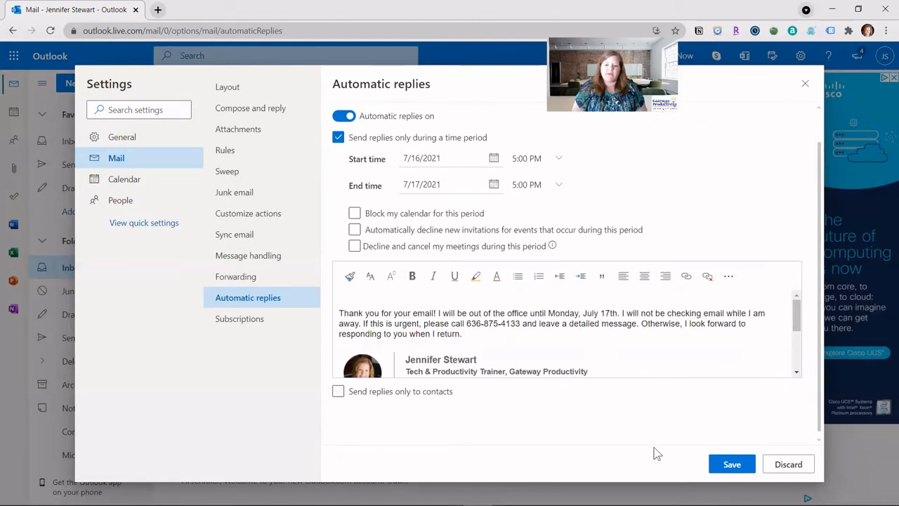
mouse_move(430, 439)
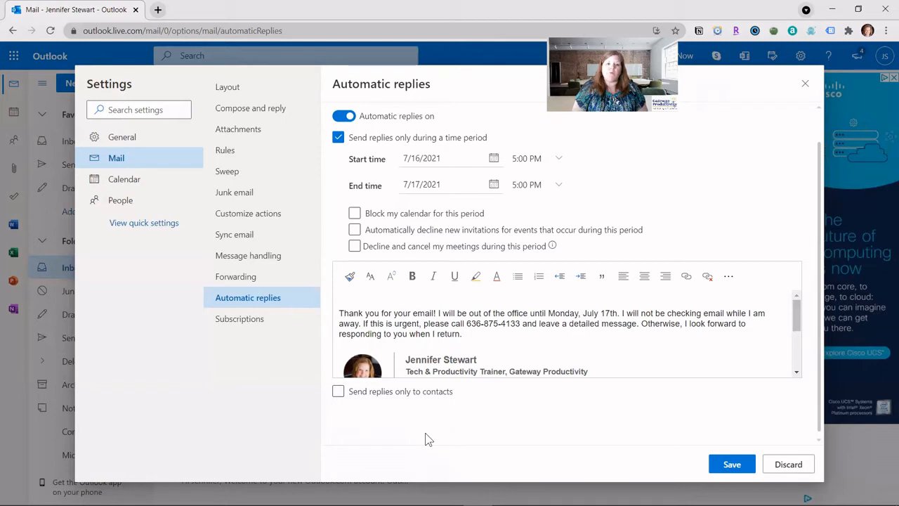
mouse_move(346, 413)
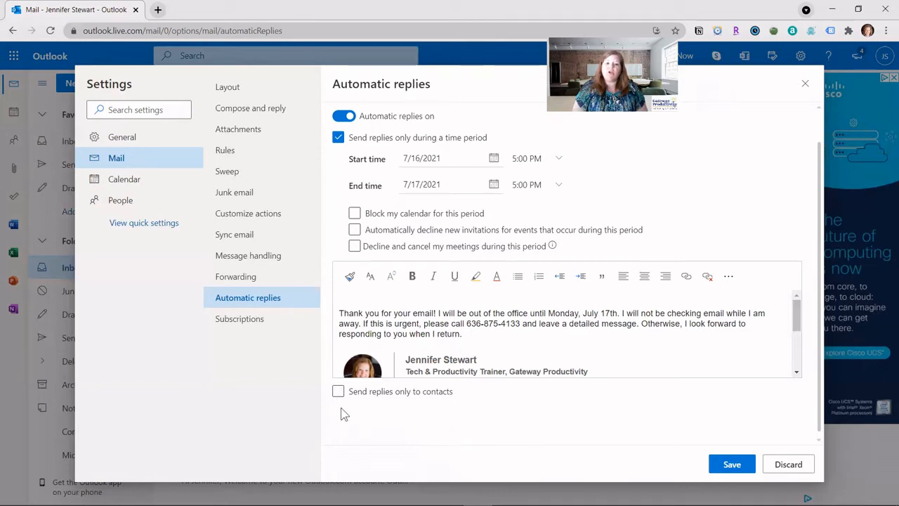
mouse_move(452, 415)
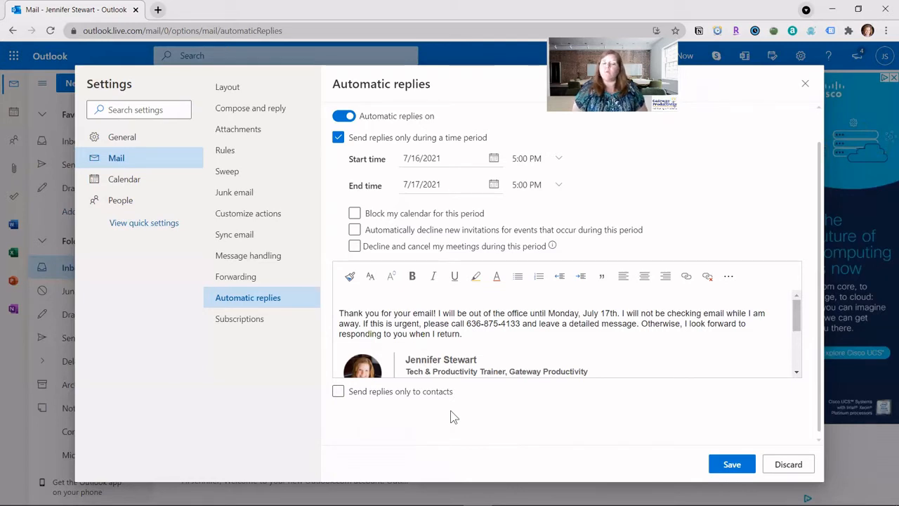
mouse_move(365, 421)
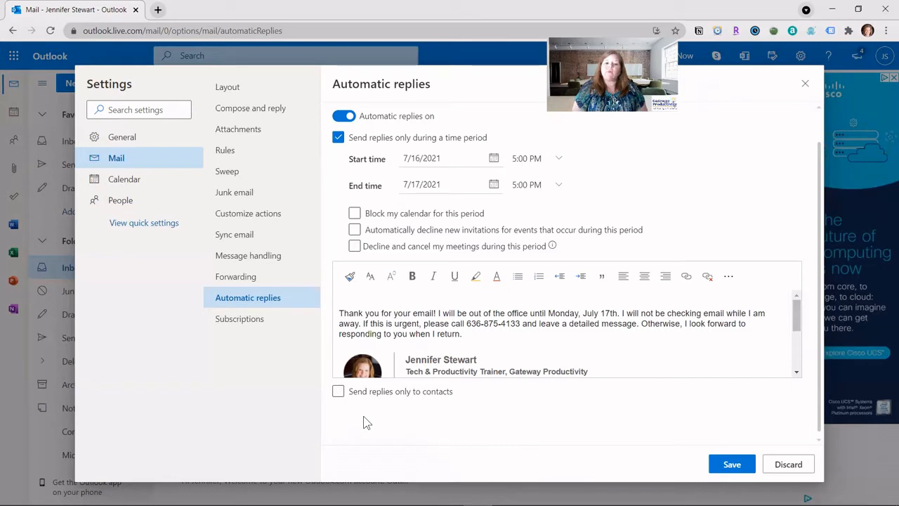
mouse_move(400, 419)
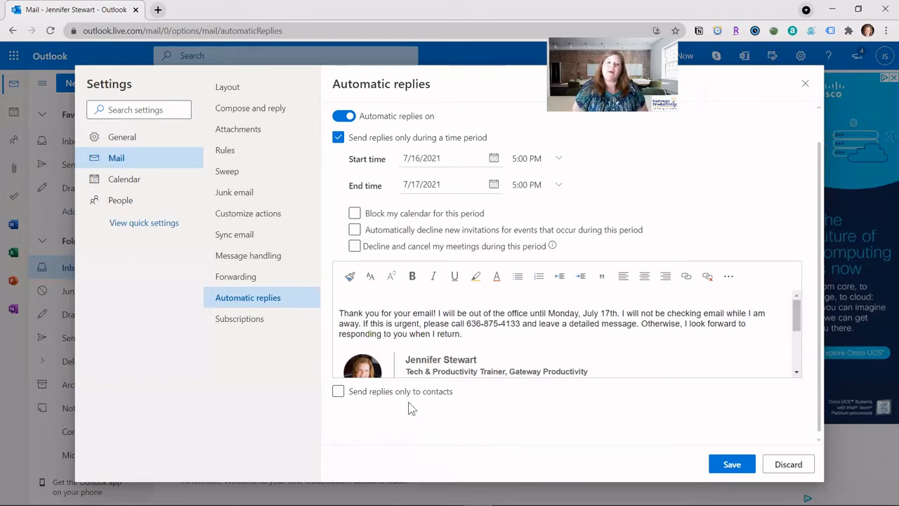
mouse_move(520, 414)
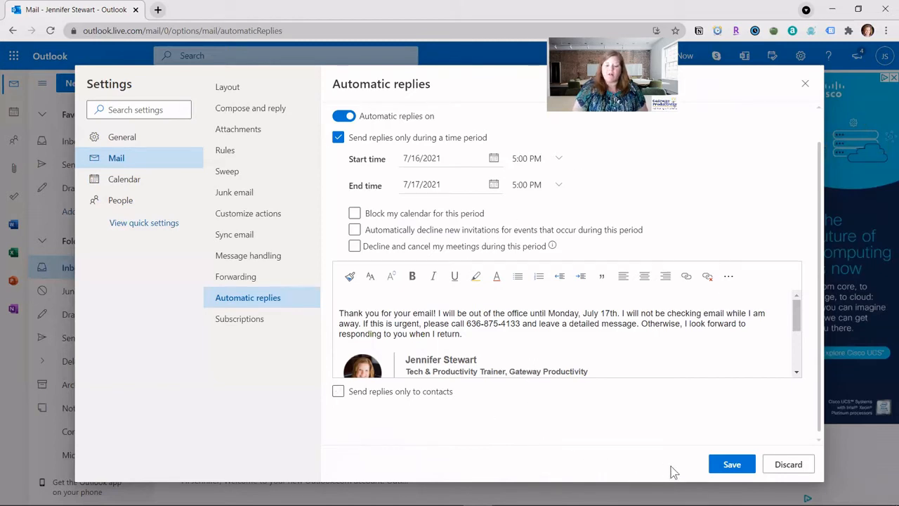
Save the signed reply and close Settings to return to the inbox
left_click(732, 463)
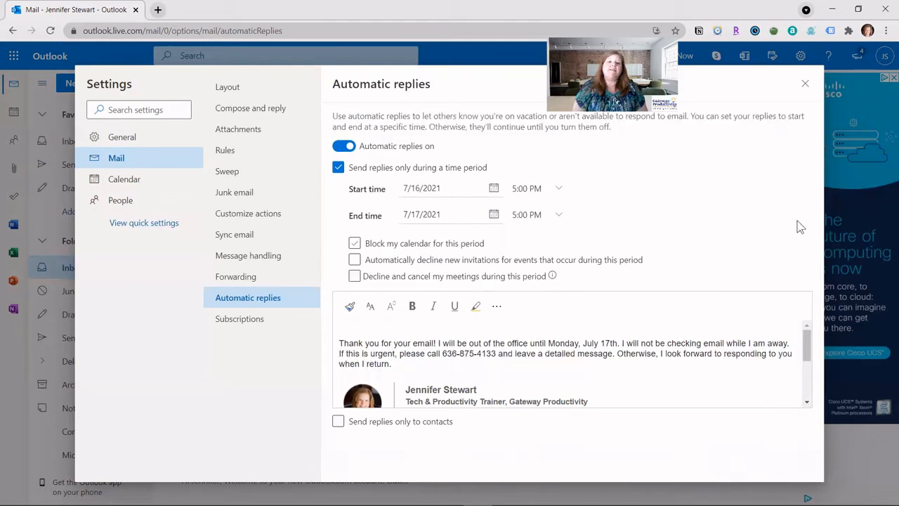
left_click(354, 243)
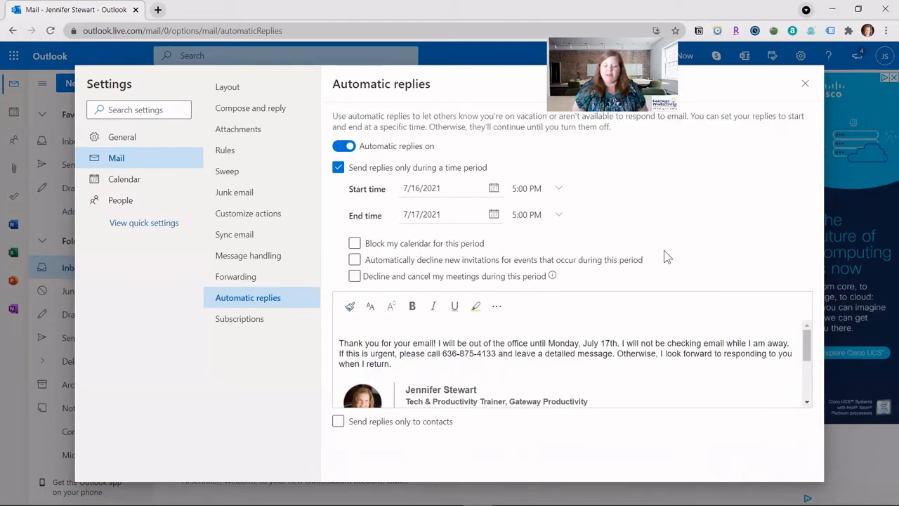
mouse_move(632, 230)
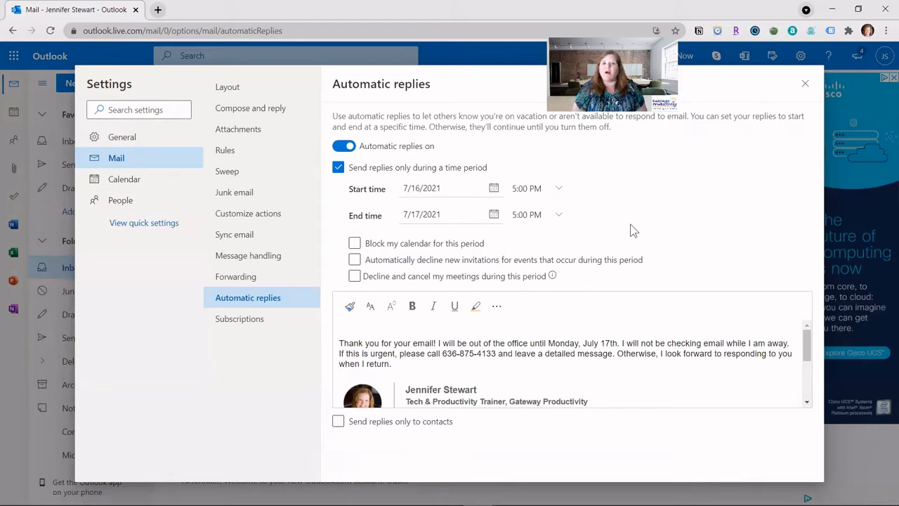
mouse_move(742, 132)
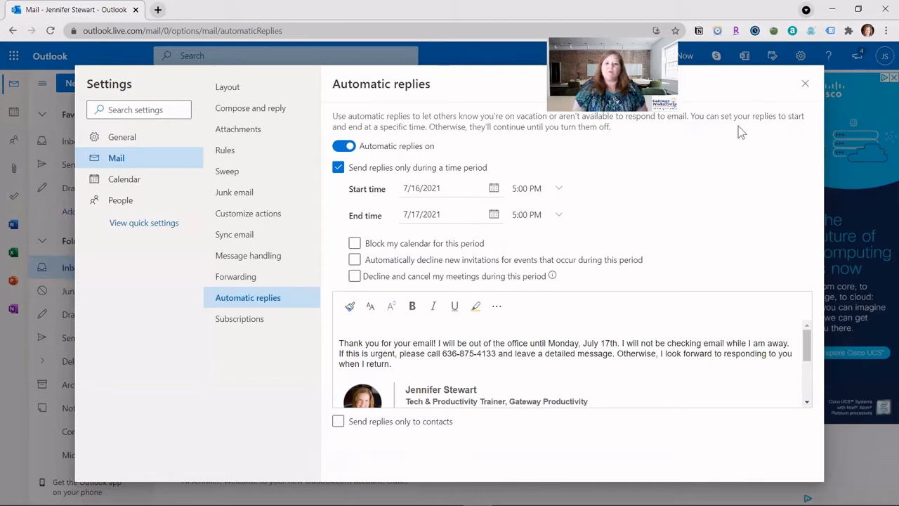
left_click(805, 84)
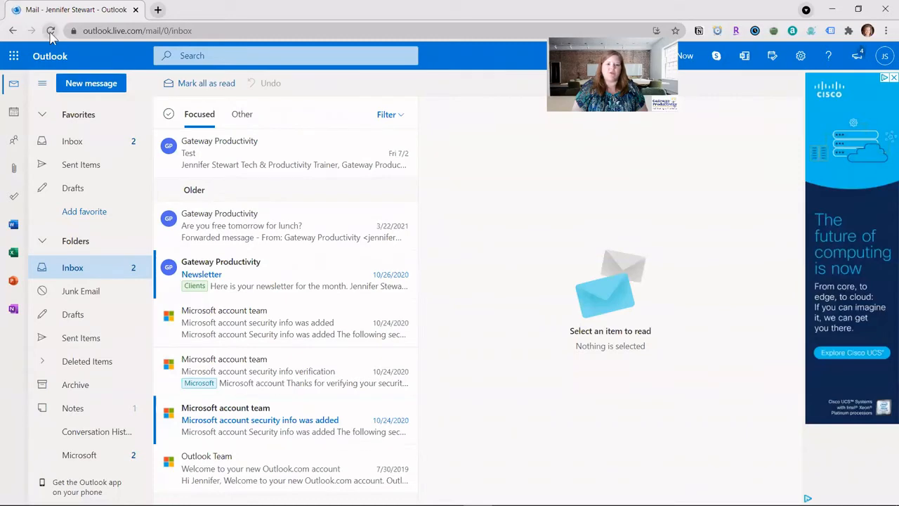
left_click(50, 30)
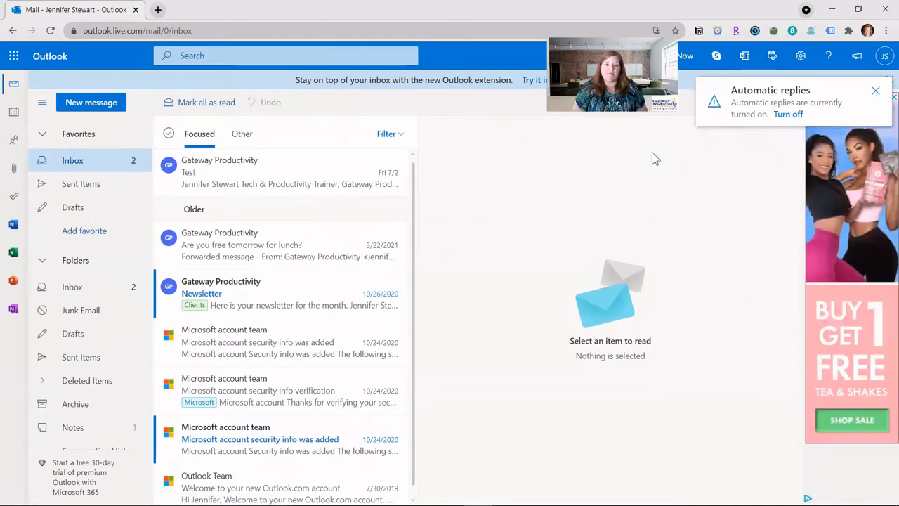
mouse_move(654, 219)
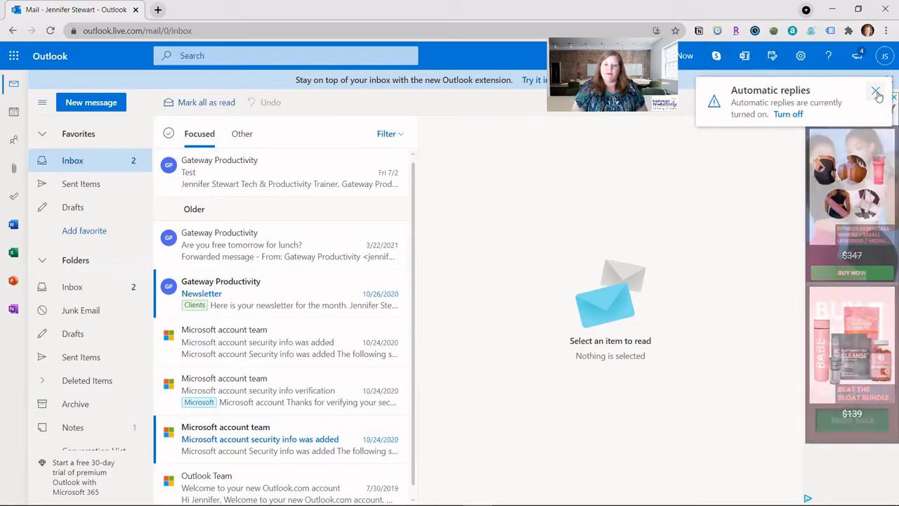
left_click(877, 92)
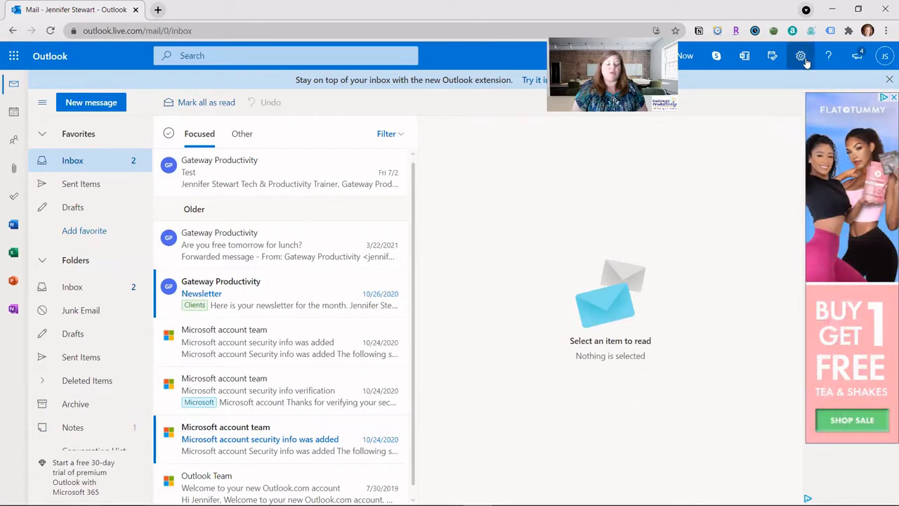
Return to Automatic replies, switch them off and save
left_click(800, 56)
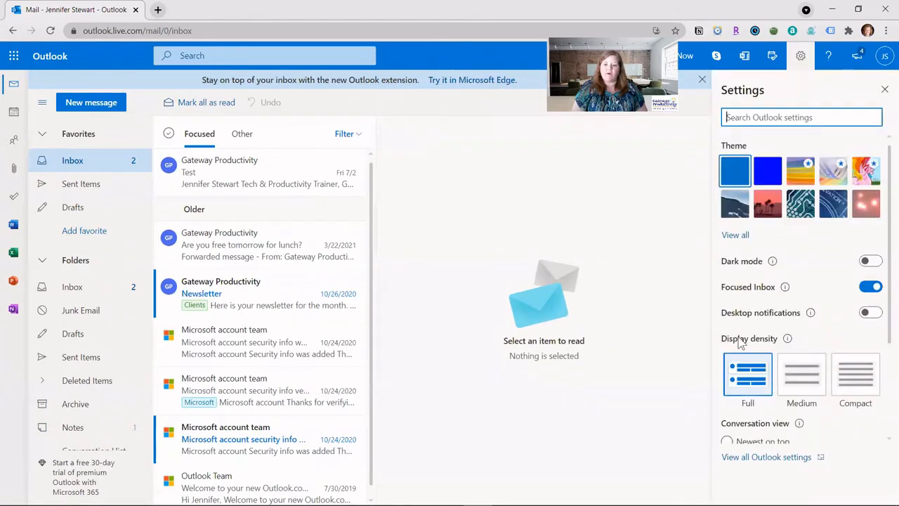
left_click(767, 457)
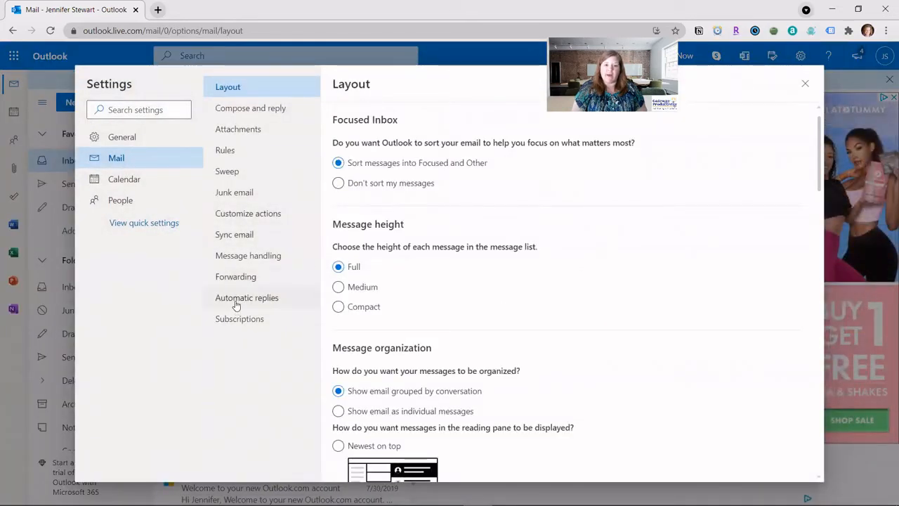
left_click(247, 298)
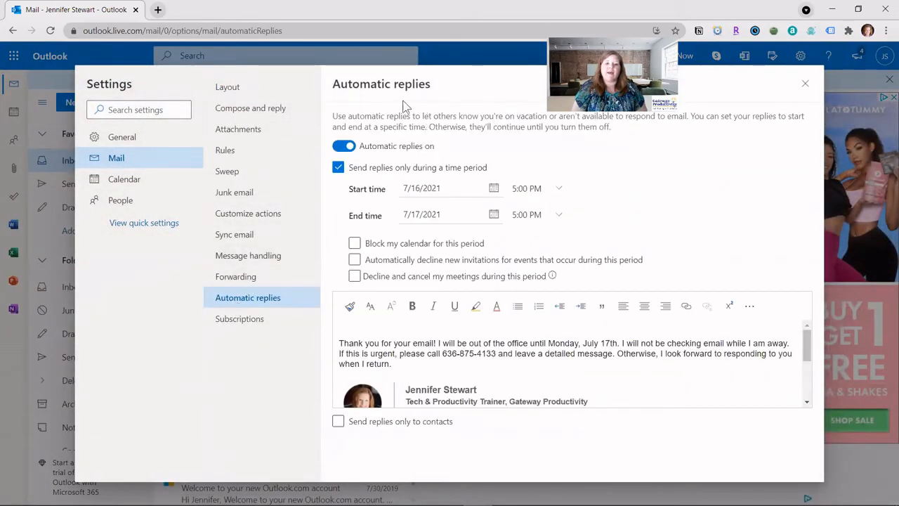
left_click(342, 145)
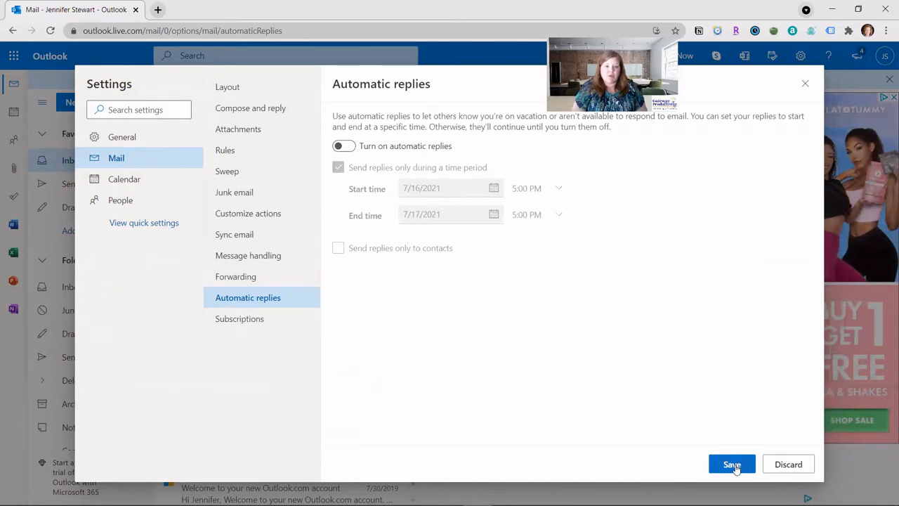
left_click(731, 464)
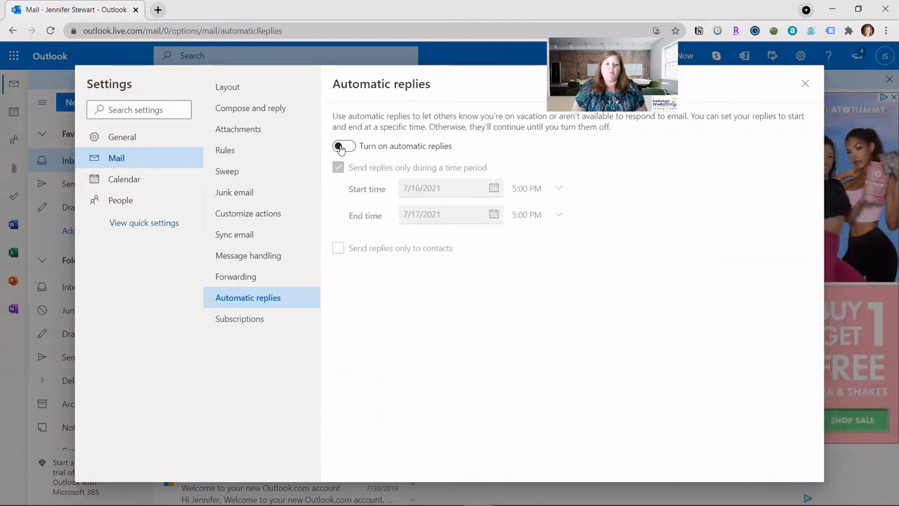
Switch automatic replies back on, keeping the dates, message and signature
left_click(344, 146)
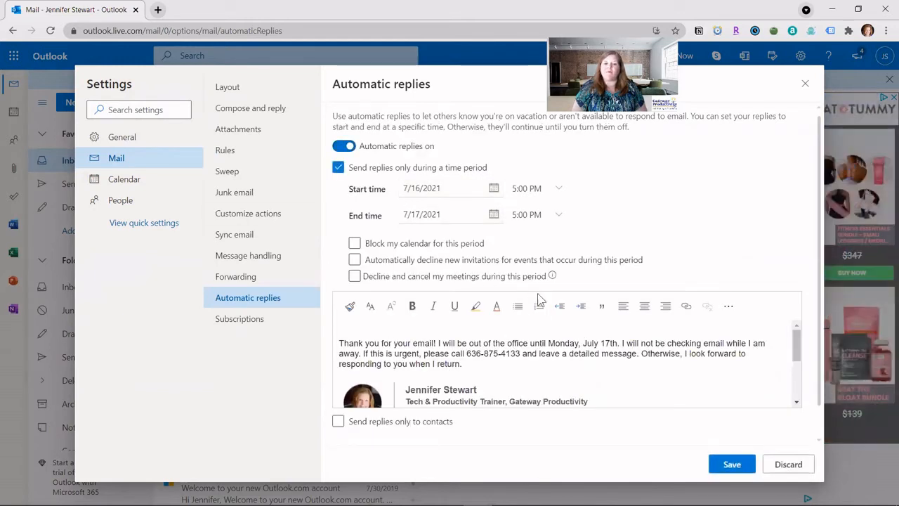